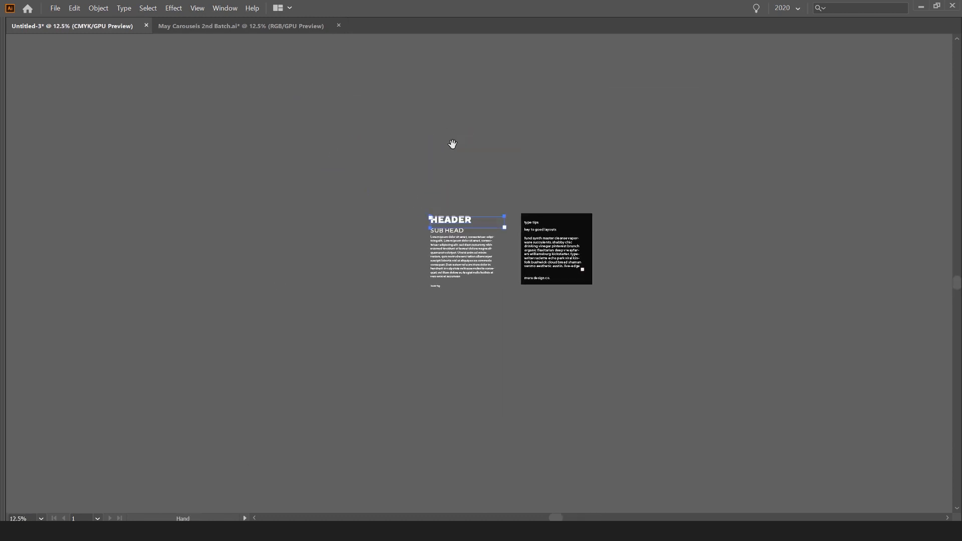
- Zoom in on the HEADER and SUB HEAD style samples beside the artboard
left_click(241, 25)
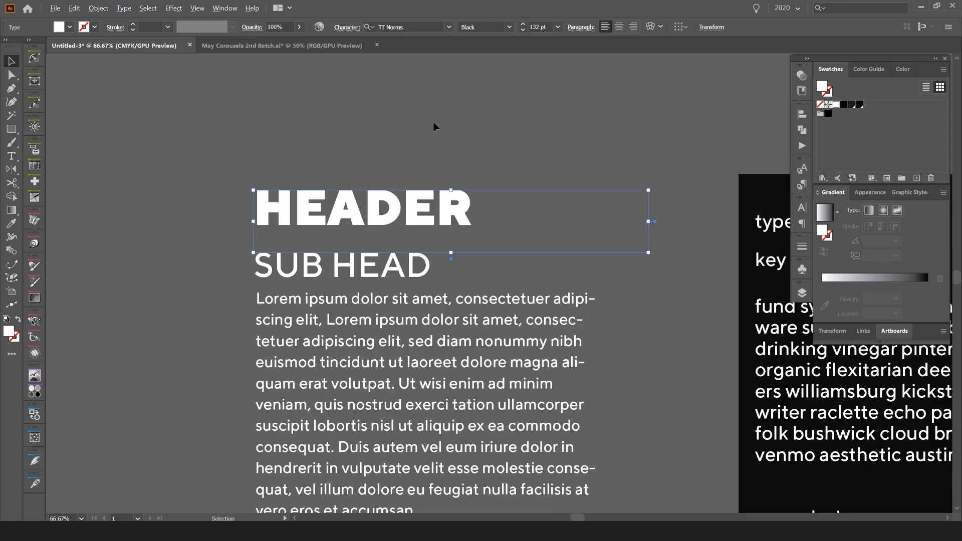
scroll("down", 3)
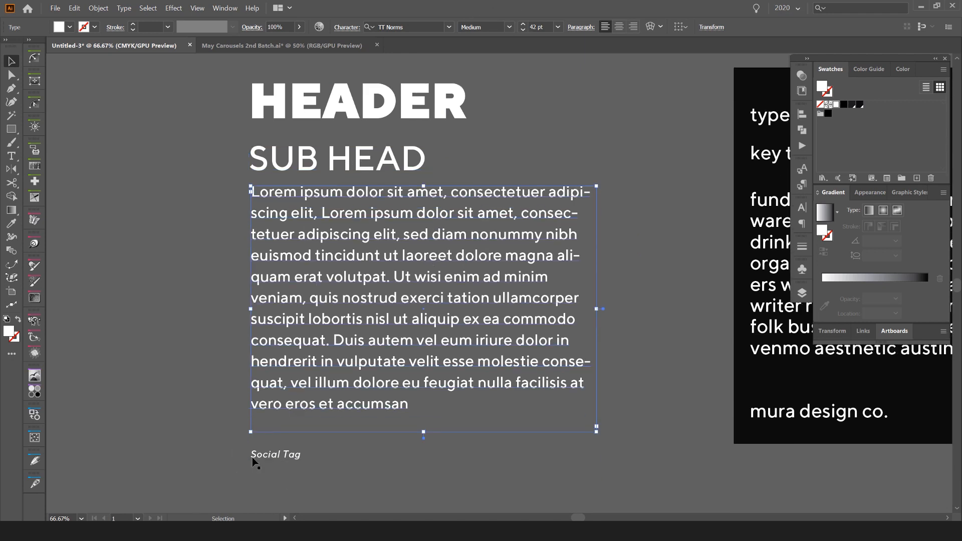
left_click(276, 454)
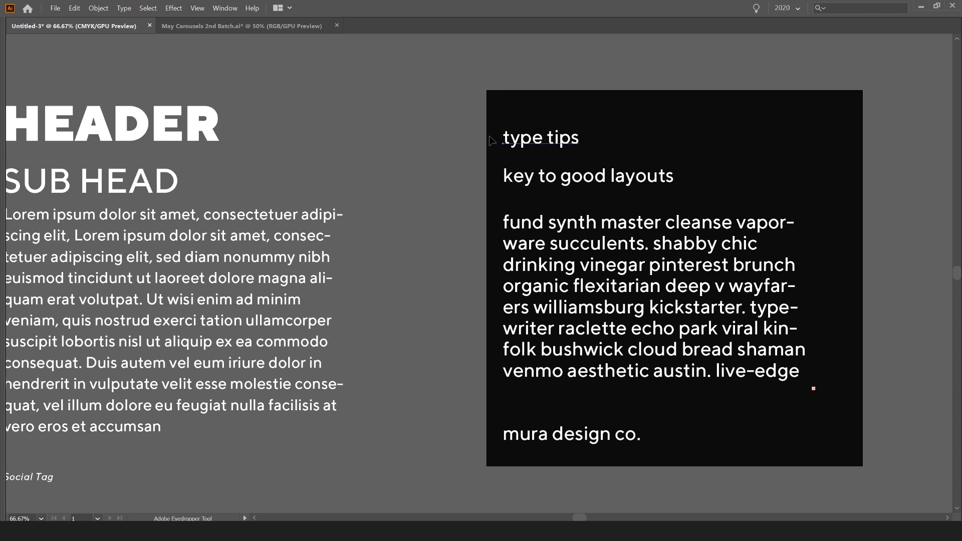
mouse_move(426, 155)
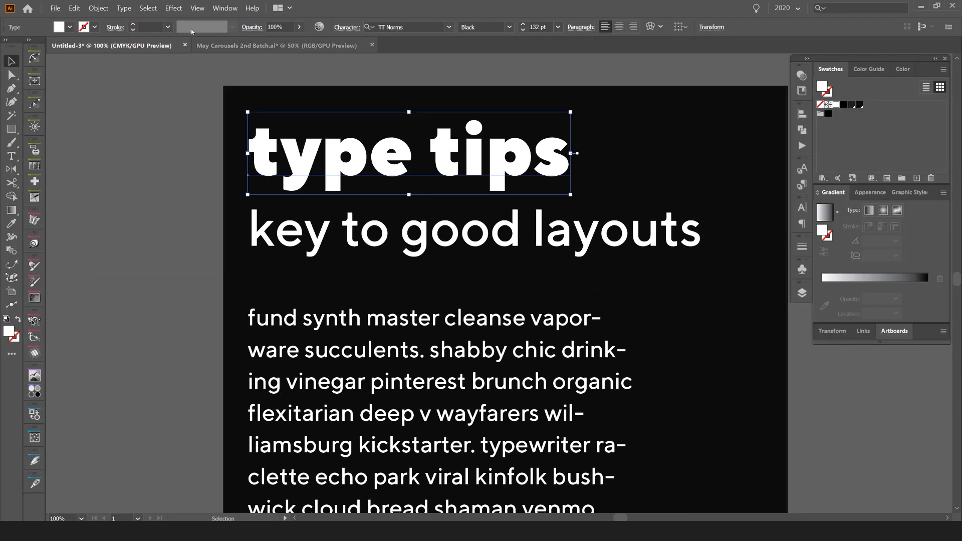
- Change the title to UPPERCASE (TYPE TIPS) and the subhead to Title Case
left_click(123, 8)
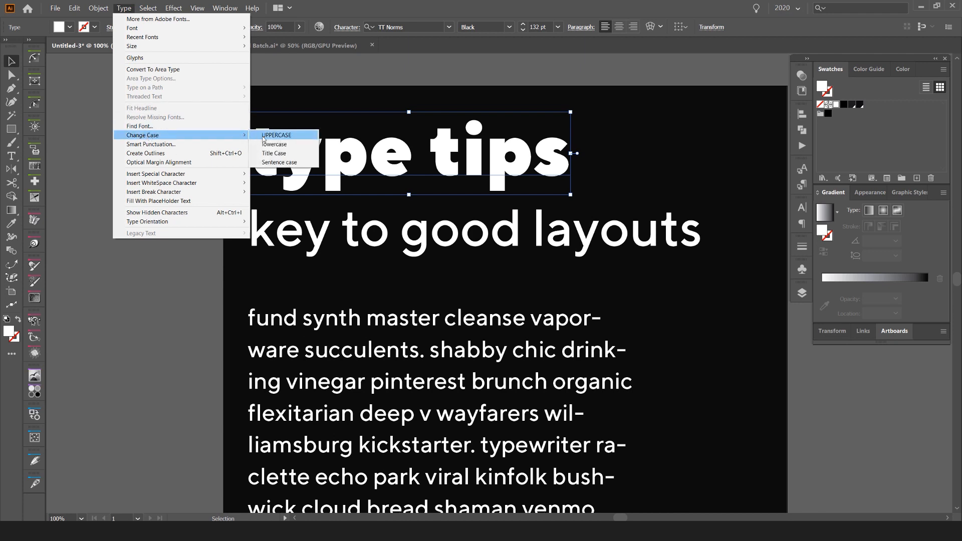
left_click(276, 135)
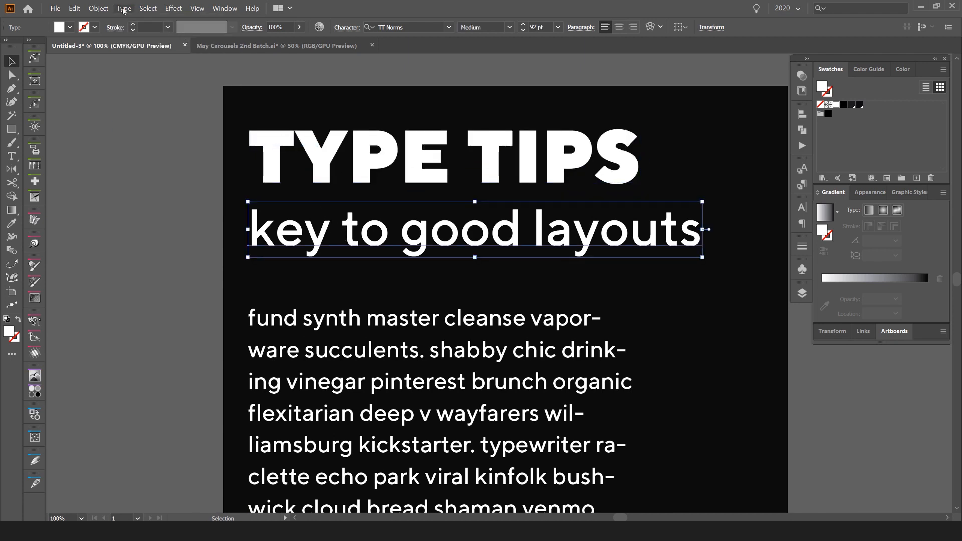
left_click(124, 9)
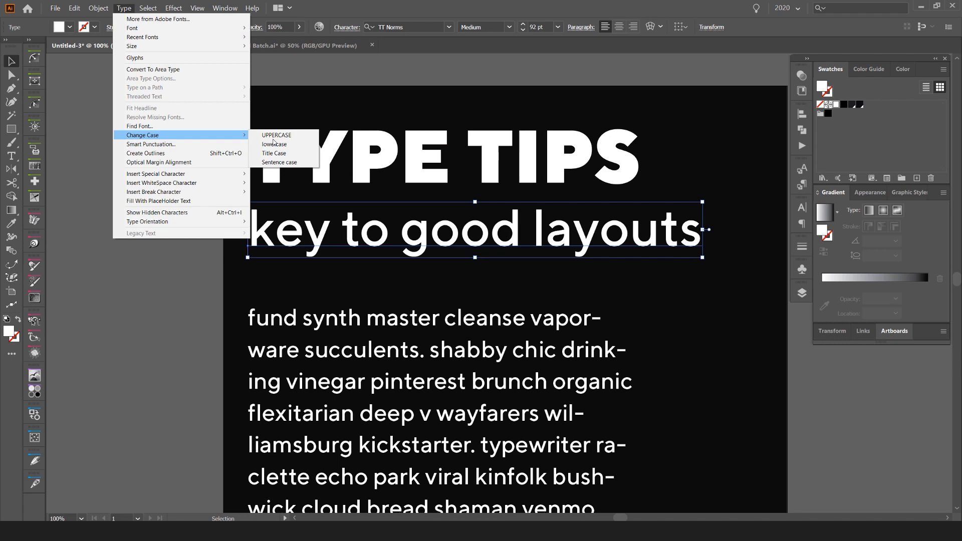
left_click(273, 153)
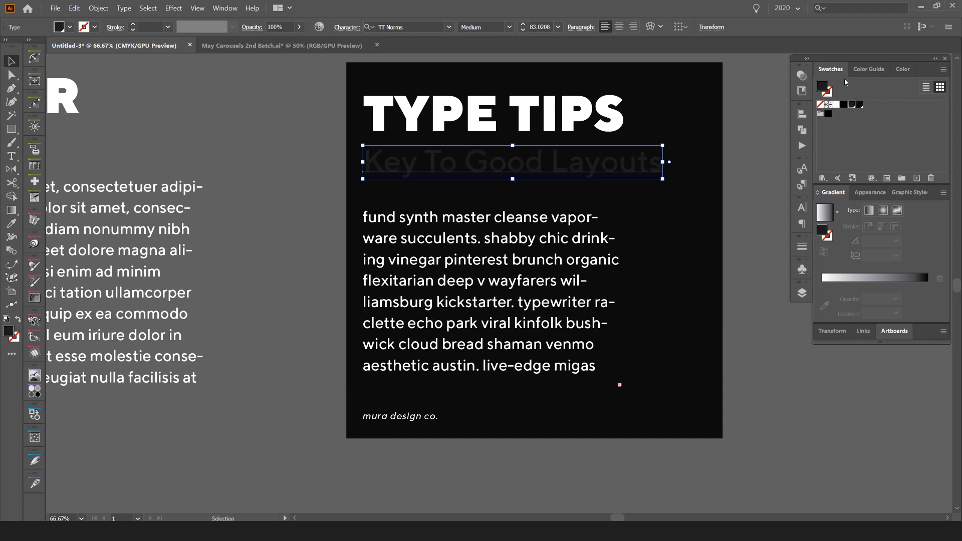
- Fill the Key To Good Layouts subhead with a green swatch
left_click(904, 69)
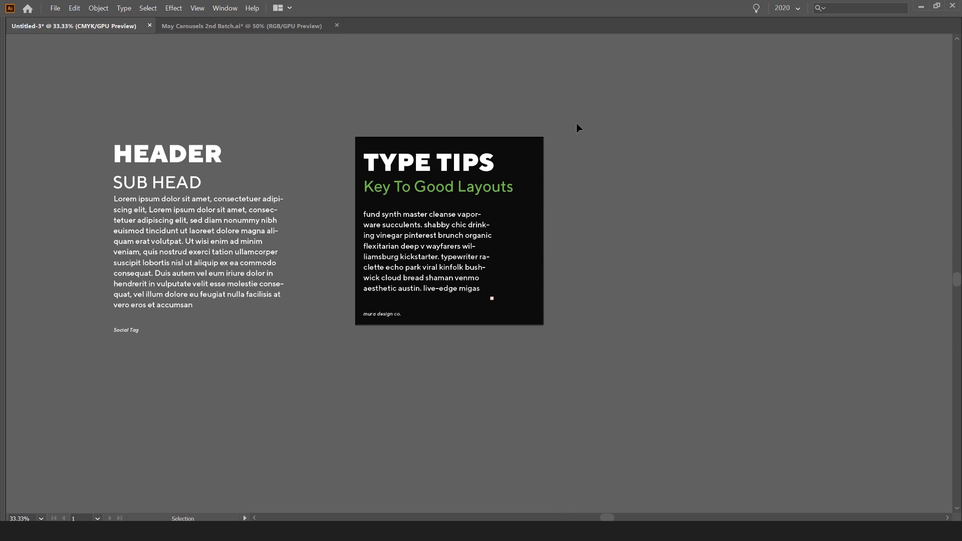
- Drag out a second black artboard adjoining the TYPE TIPS slide on the right
left_click_drag(449, 231, 659, 231)
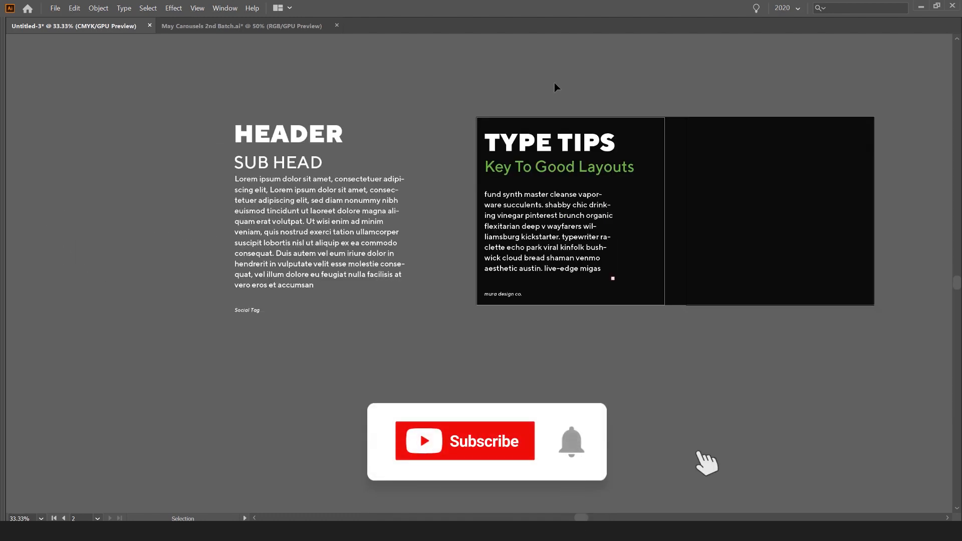
left_click(465, 440)
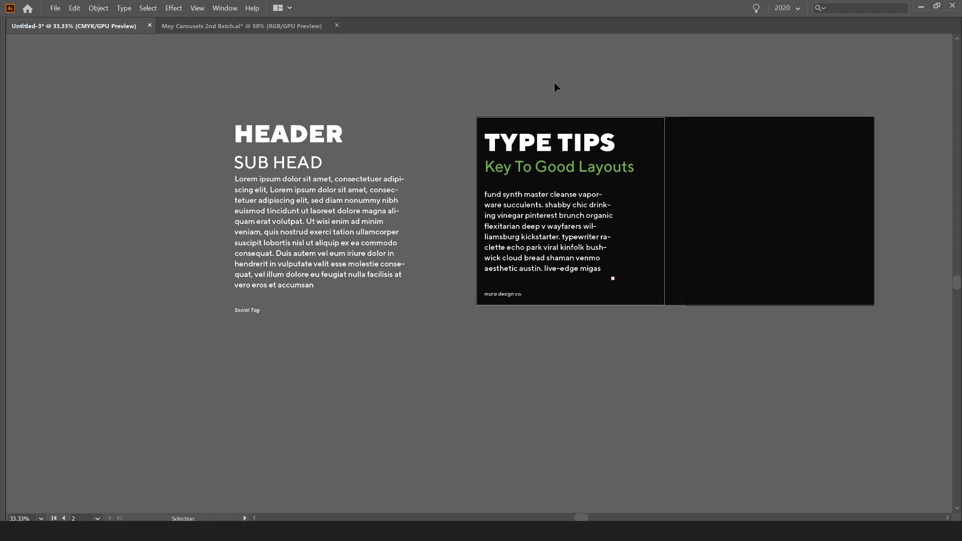
mouse_move(559, 81)
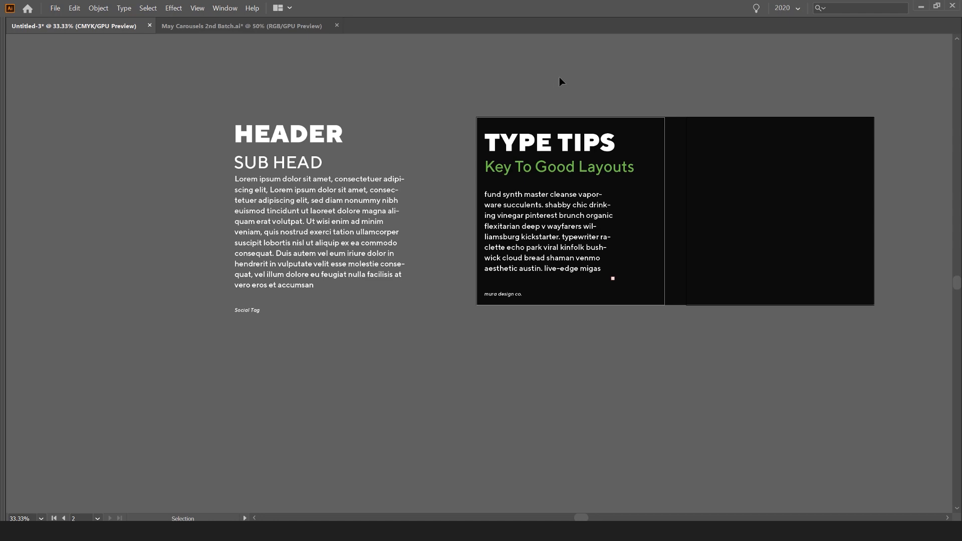